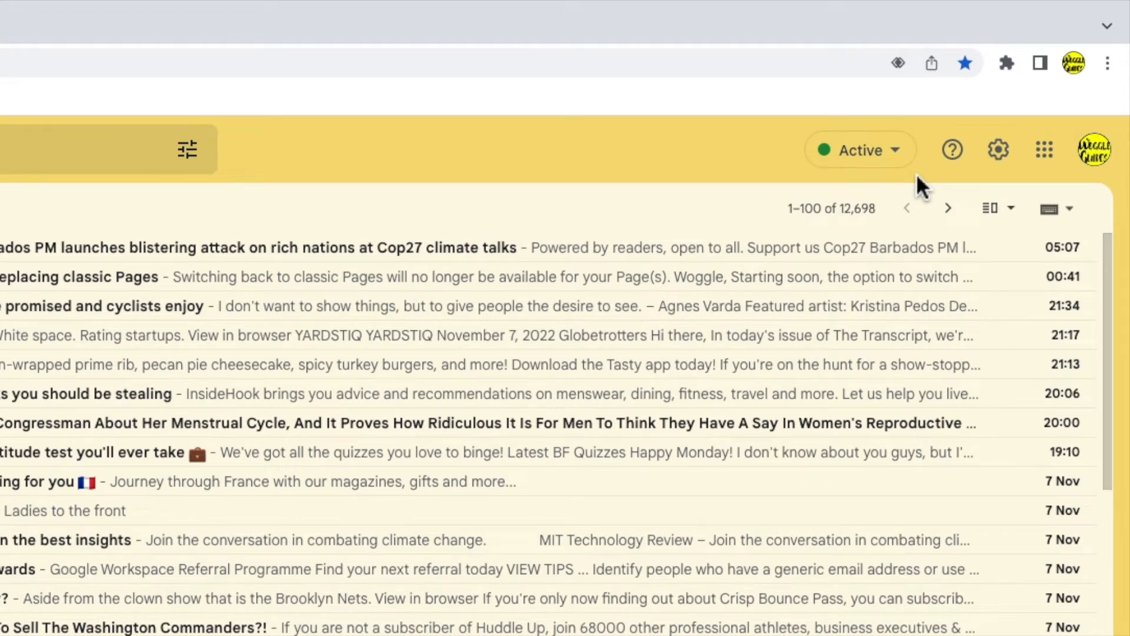
pyautogui.moveTo(997, 187)
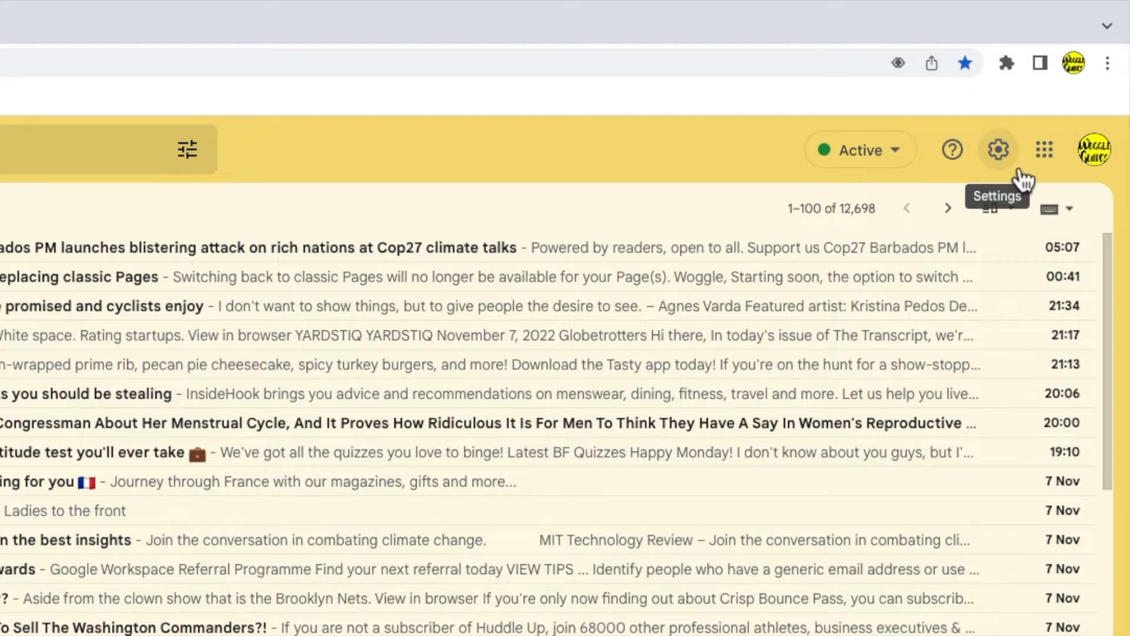
# - Open Gmail's Quick settings panel from the gear icon beside the inbox
pyautogui.click(998, 149)
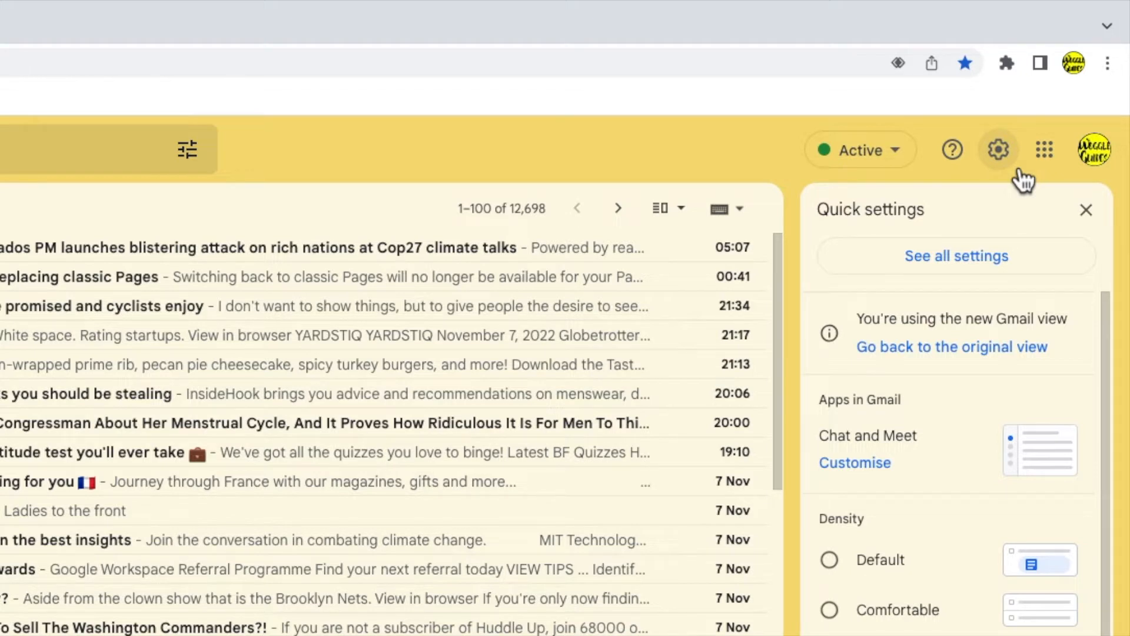
pyautogui.moveTo(1059, 258)
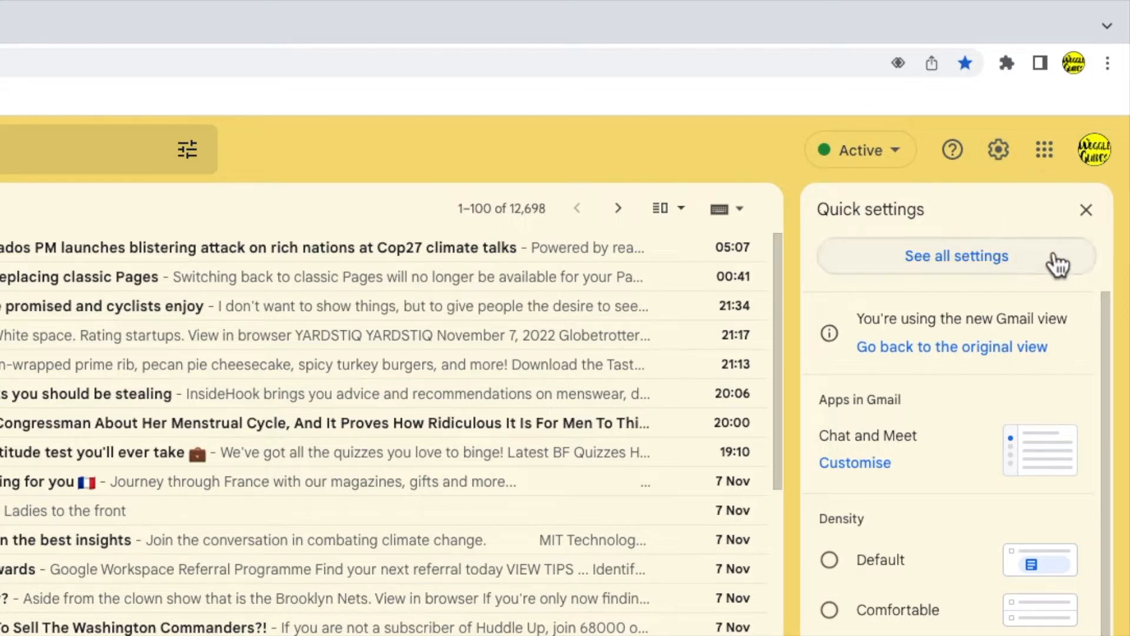
# - Go to all settings and show the Accounts and Import tab
pyautogui.click(956, 256)
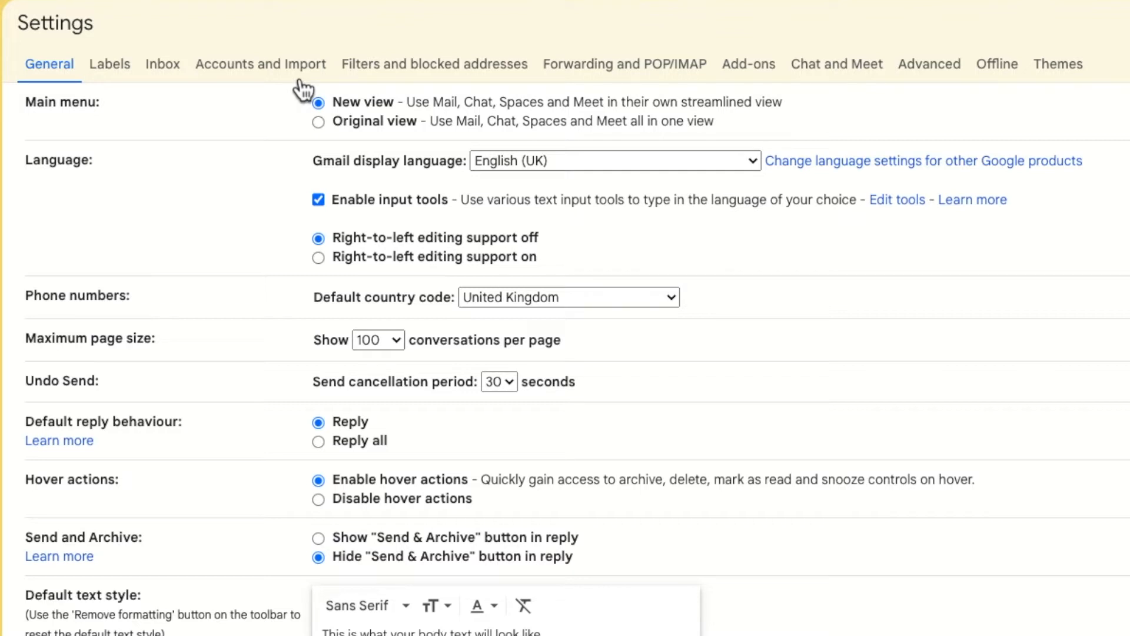
pyautogui.click(260, 64)
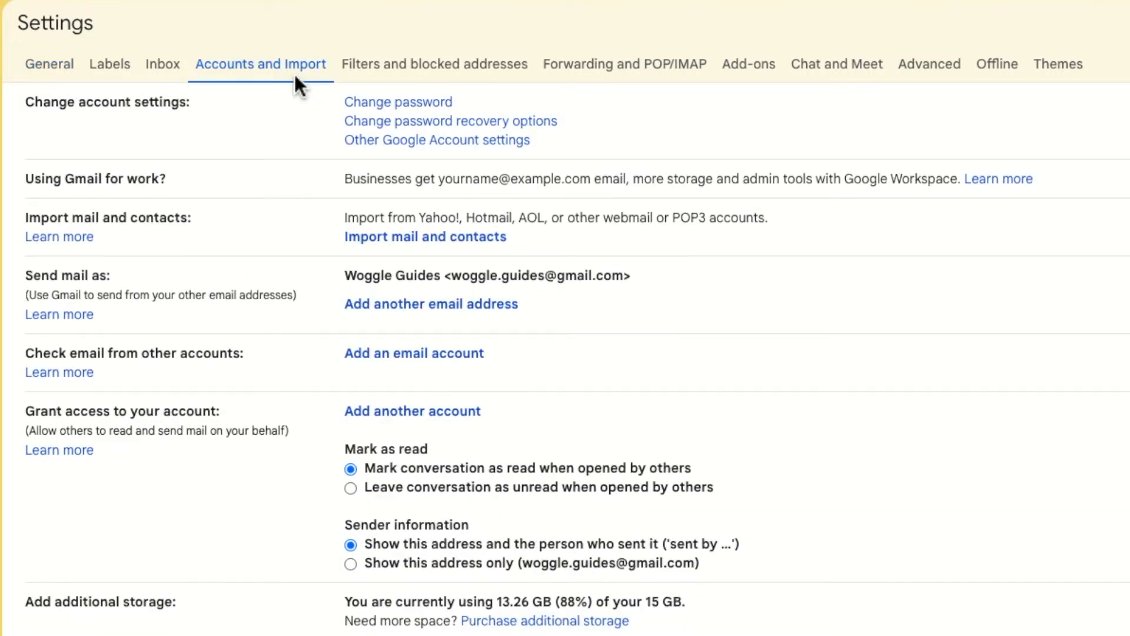
pyautogui.moveTo(267, 223)
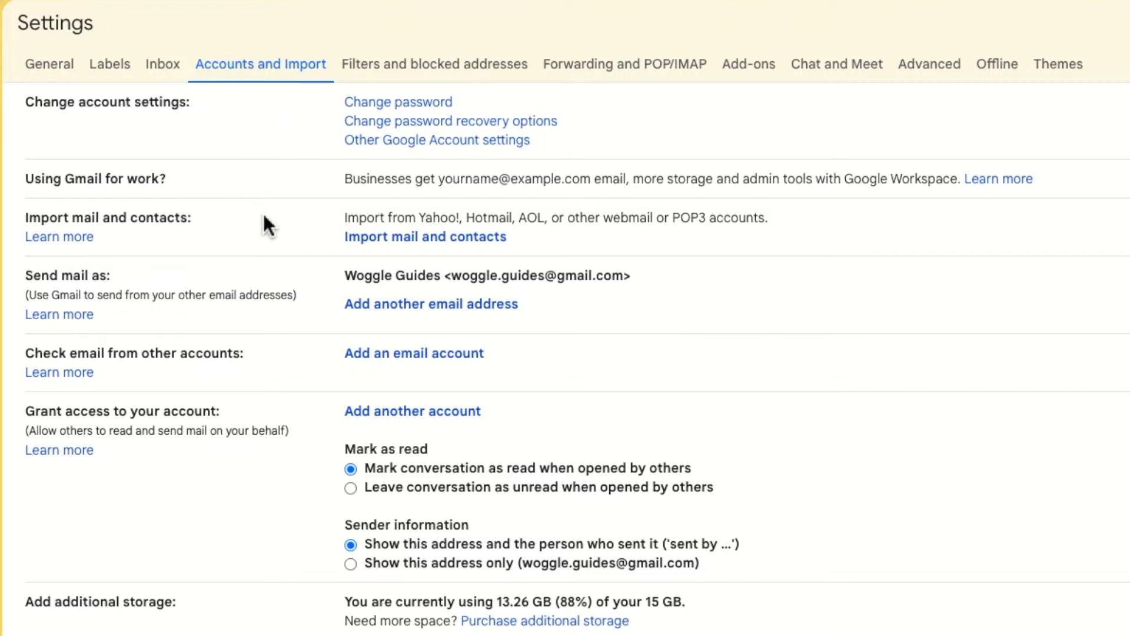
pyautogui.moveTo(282, 238)
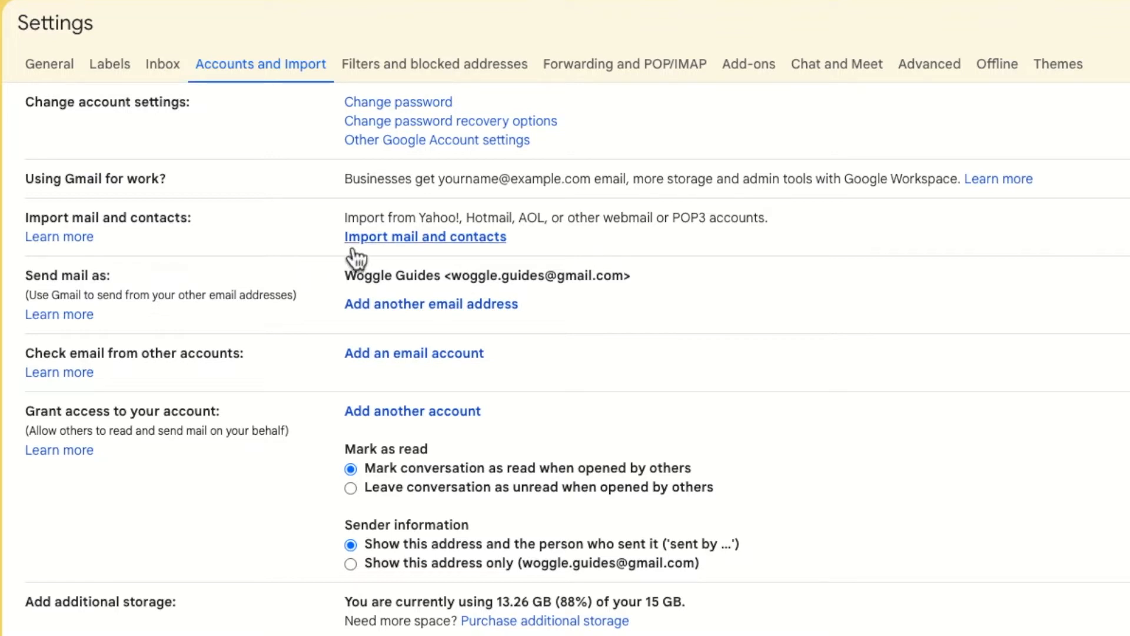
pyautogui.click(424, 236)
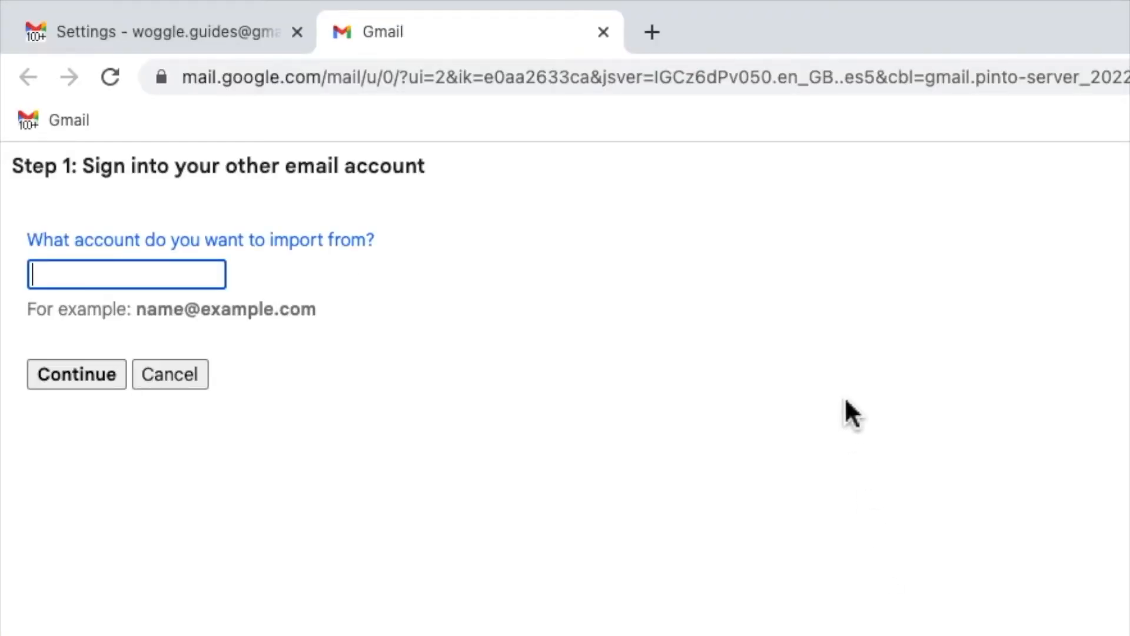
pyautogui.moveTo(444, 331)
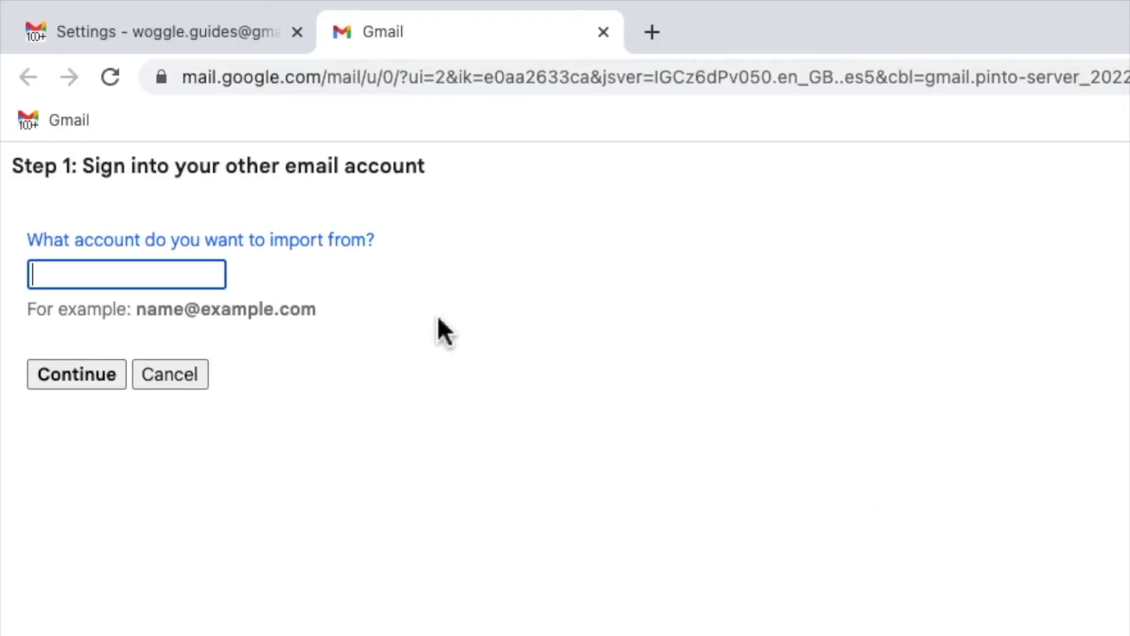
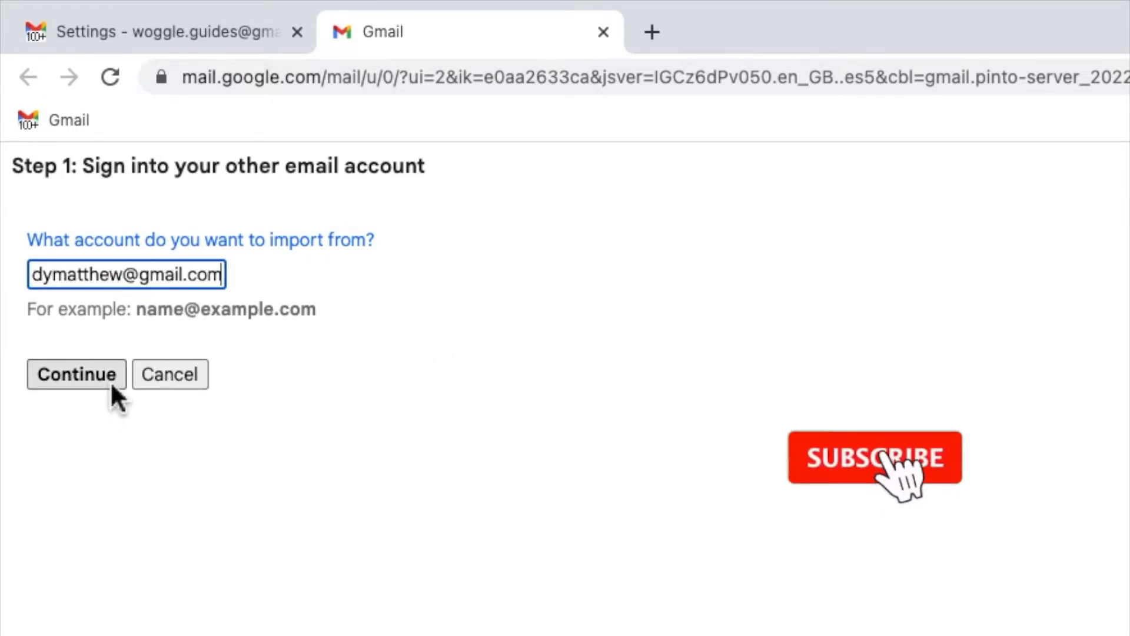
pyautogui.click(77, 373)
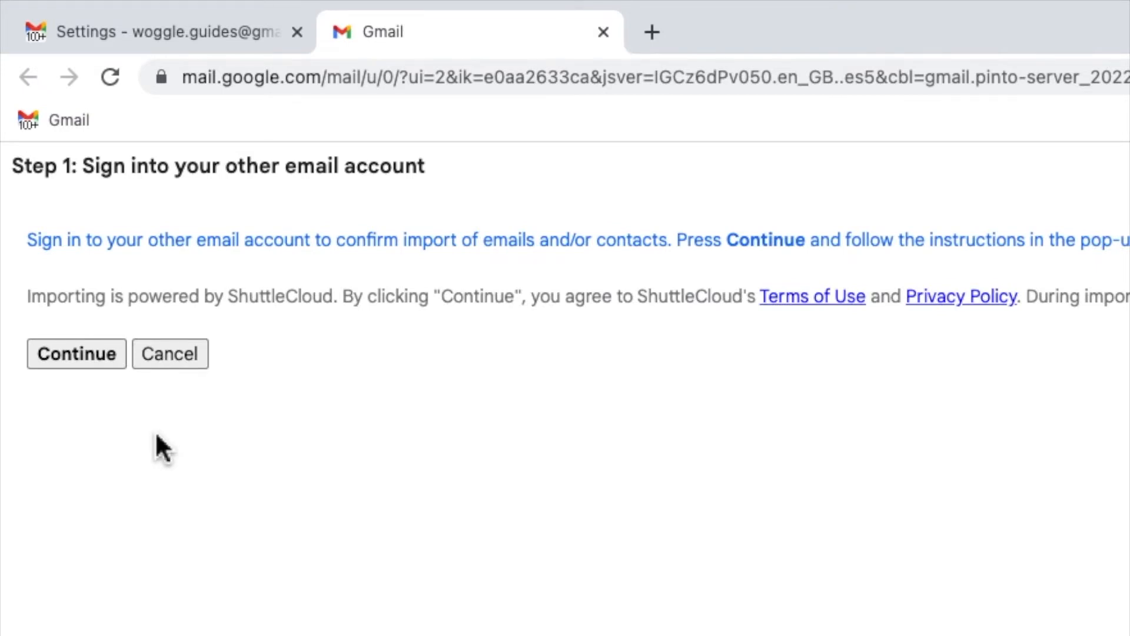
pyautogui.moveTo(134, 399)
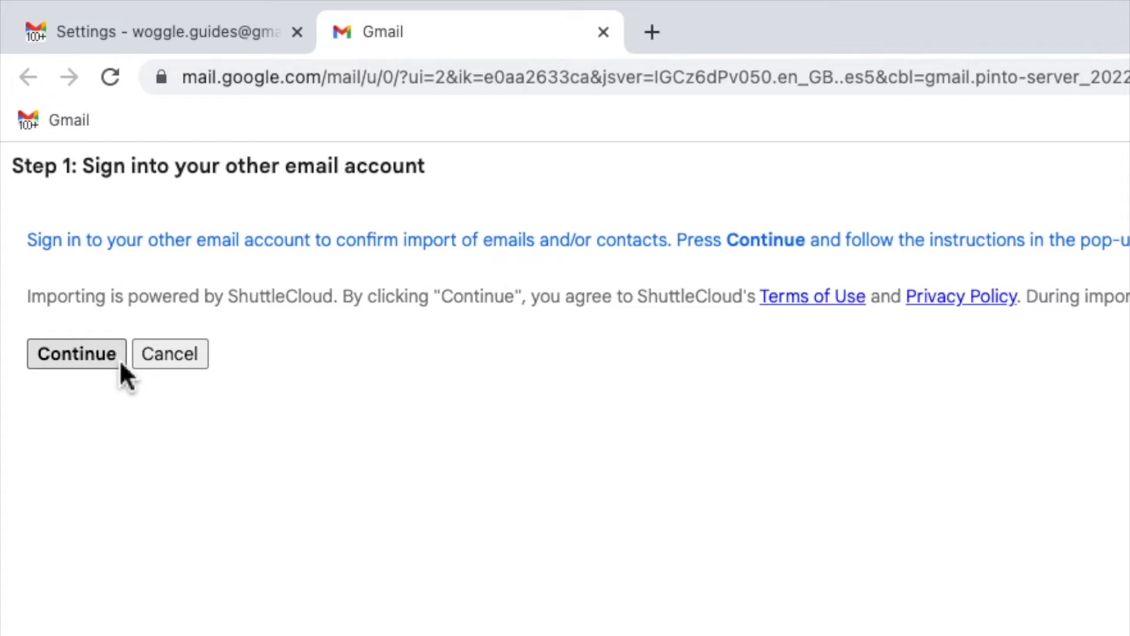
# - Sign in to the source account with its password and allow ShuttleCloud access
pyautogui.click(75, 354)
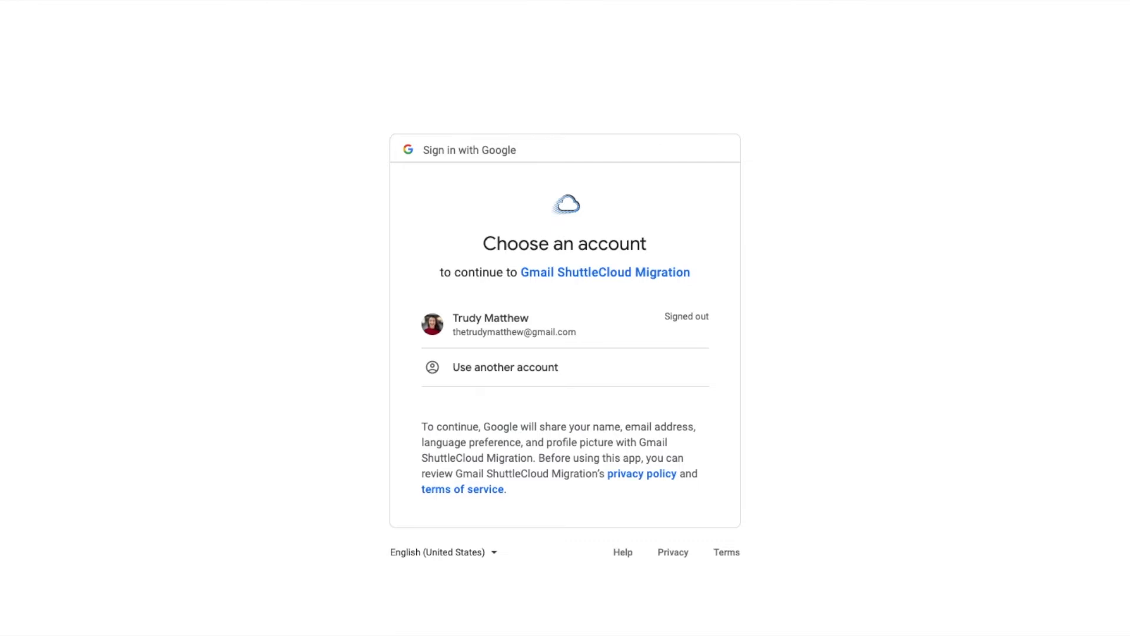
pyautogui.moveTo(641, 342)
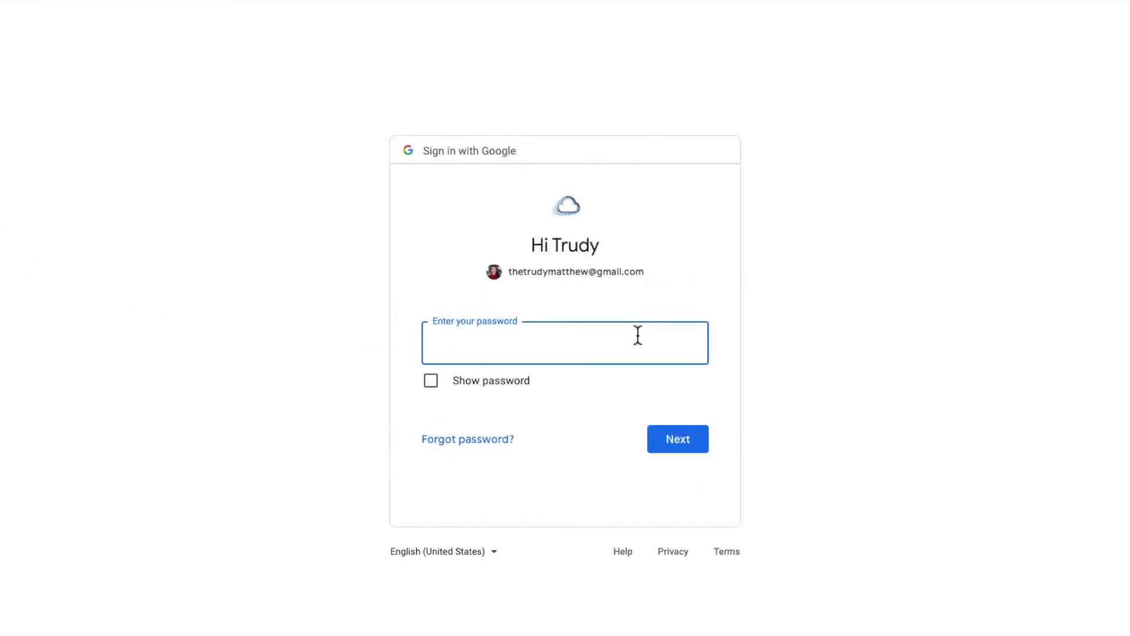
pyautogui.moveTo(773, 367)
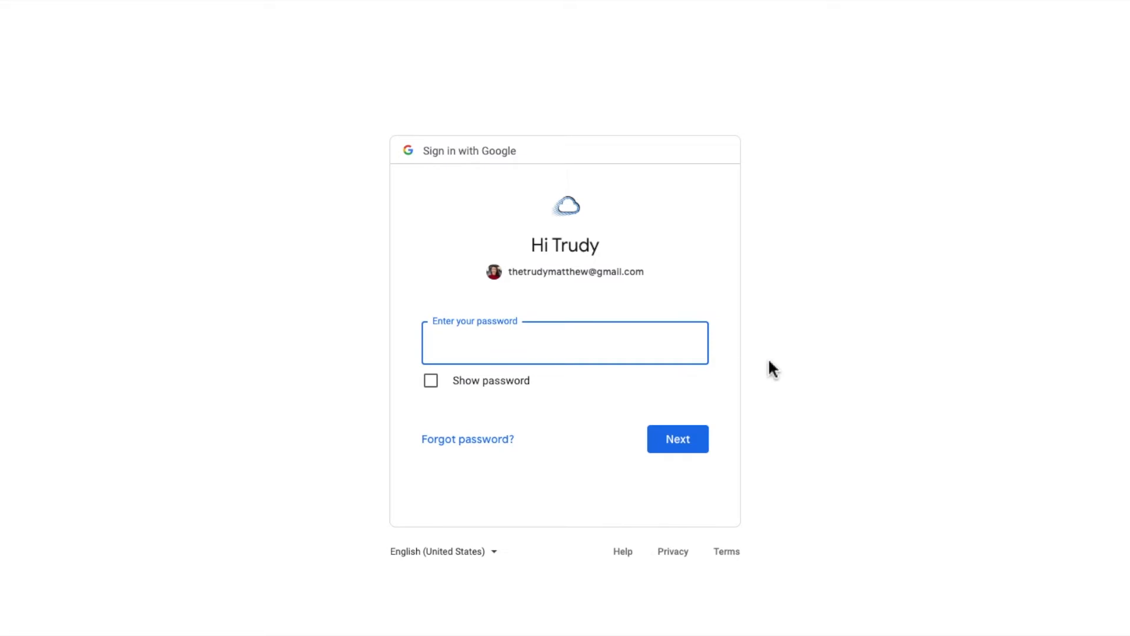
pyautogui.write('password')
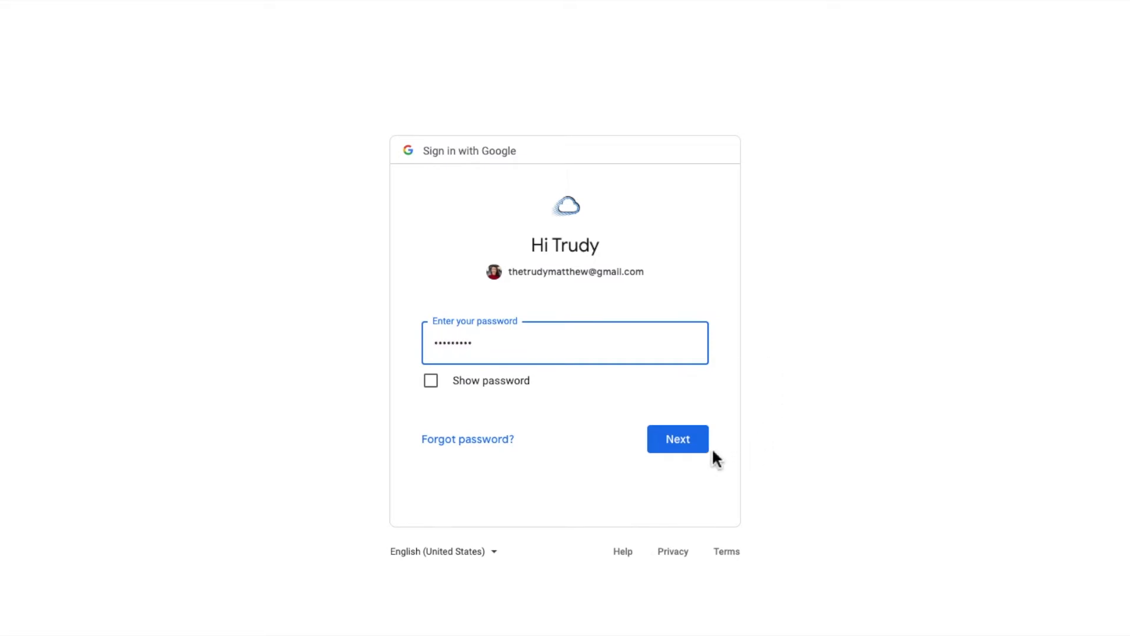
pyautogui.click(677, 439)
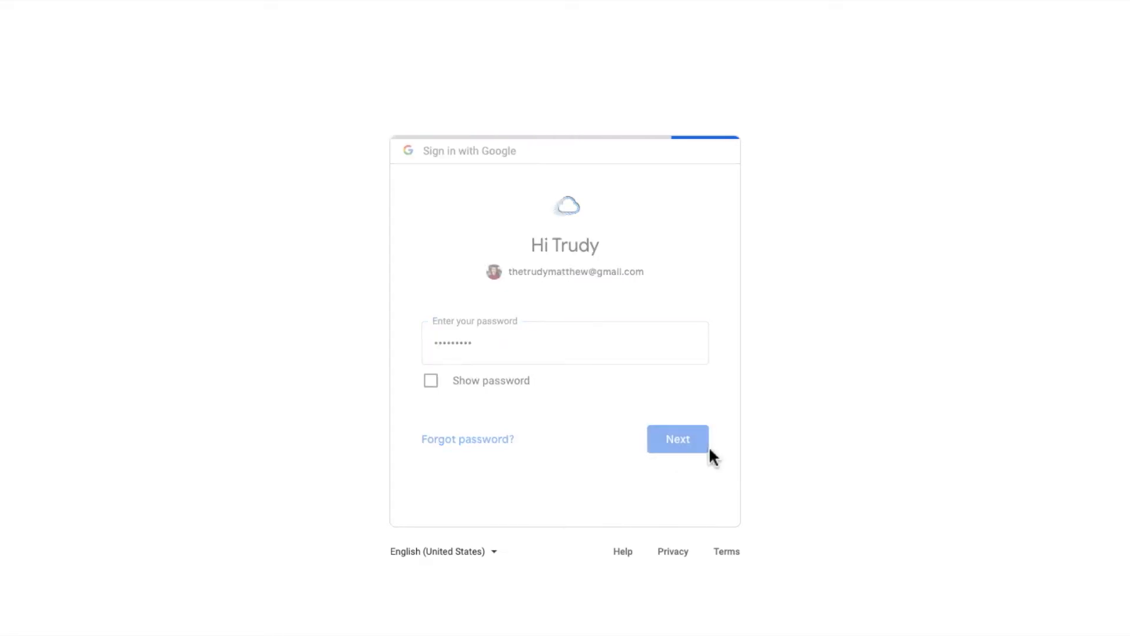
pyautogui.click(677, 438)
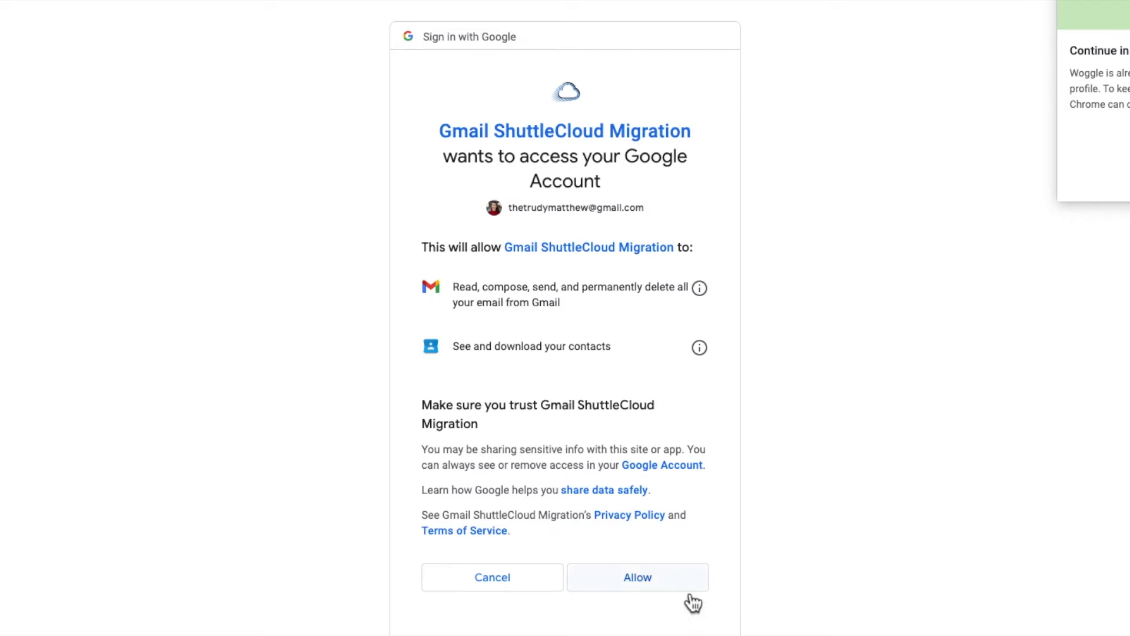
pyautogui.click(637, 576)
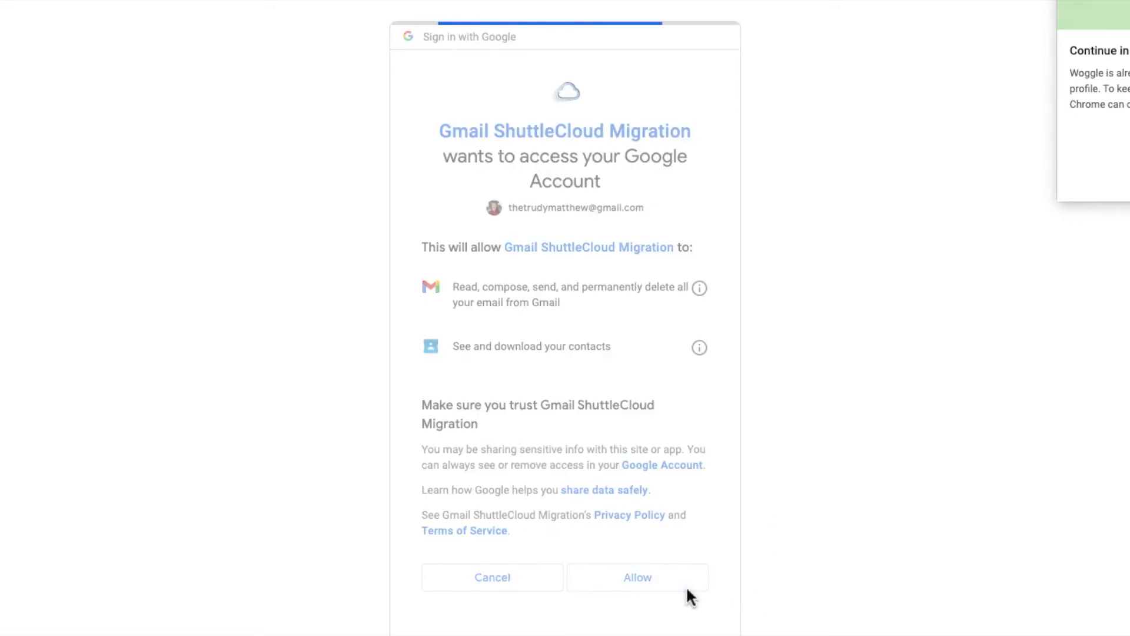
pyautogui.click(636, 577)
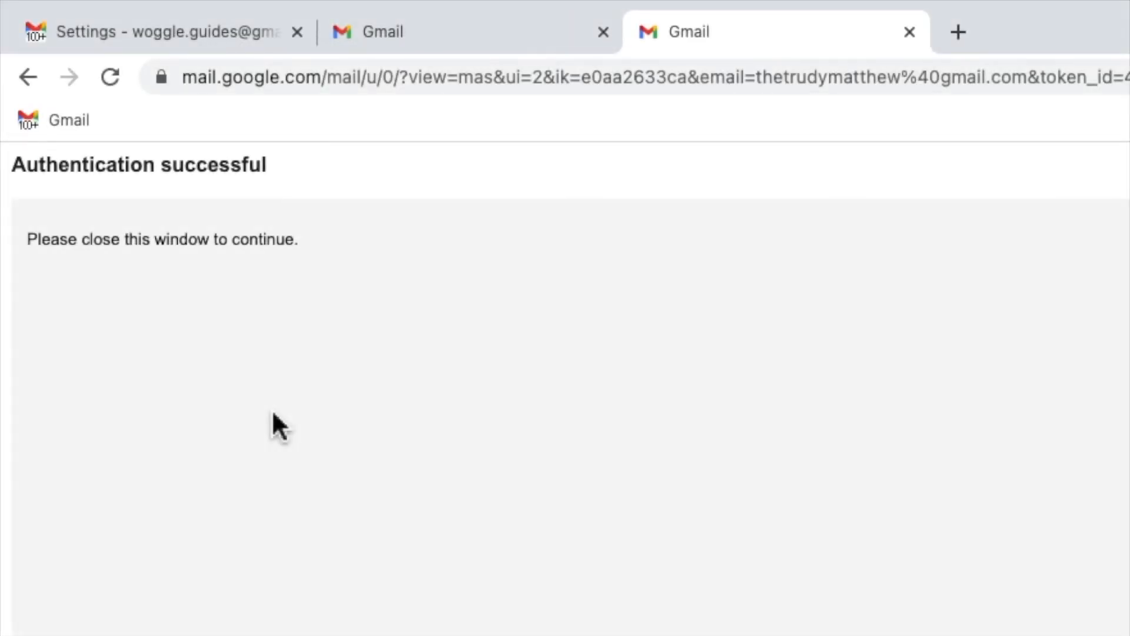
pyautogui.moveTo(610, 381)
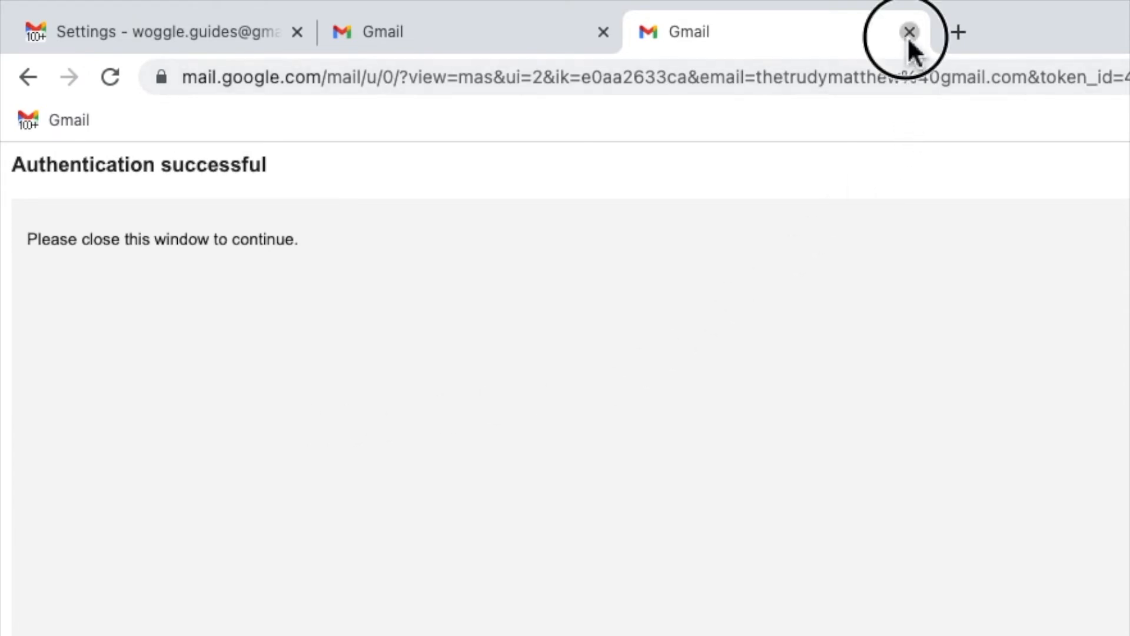
# - Close the 'Authentication successful' tab to reach the Step 2 import options
pyautogui.click(909, 33)
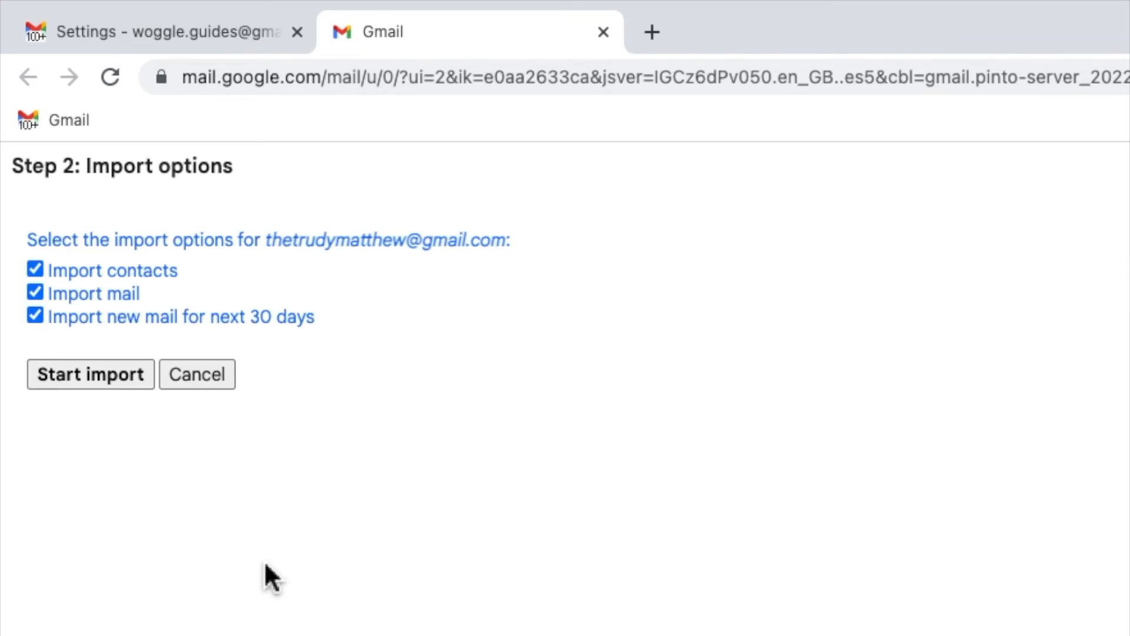
pyautogui.moveTo(372, 283)
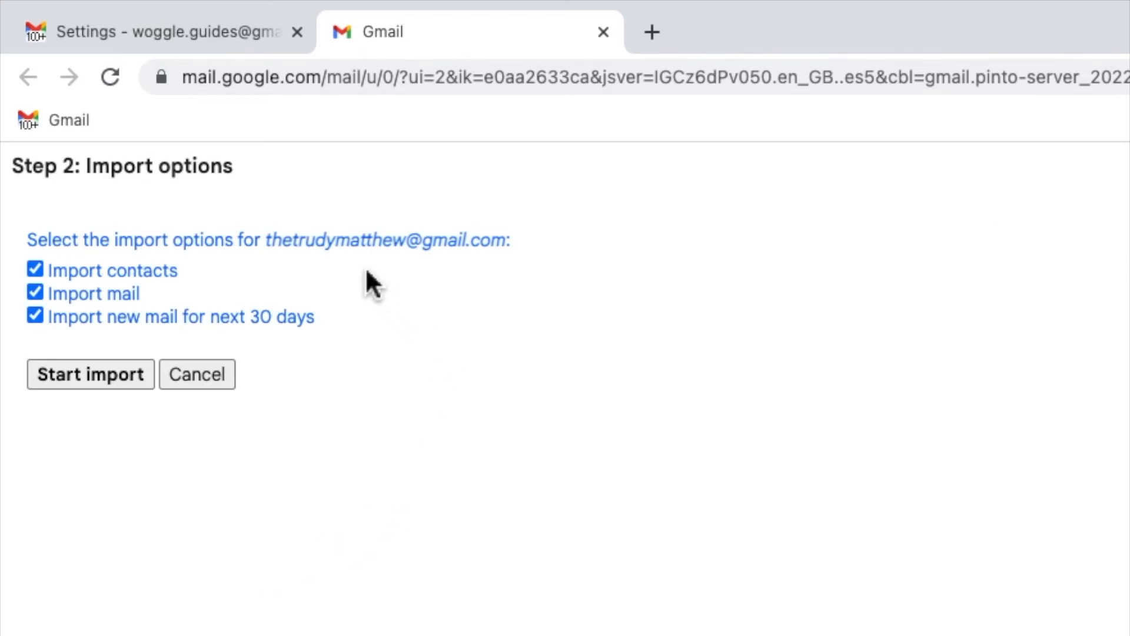
pyautogui.moveTo(383, 302)
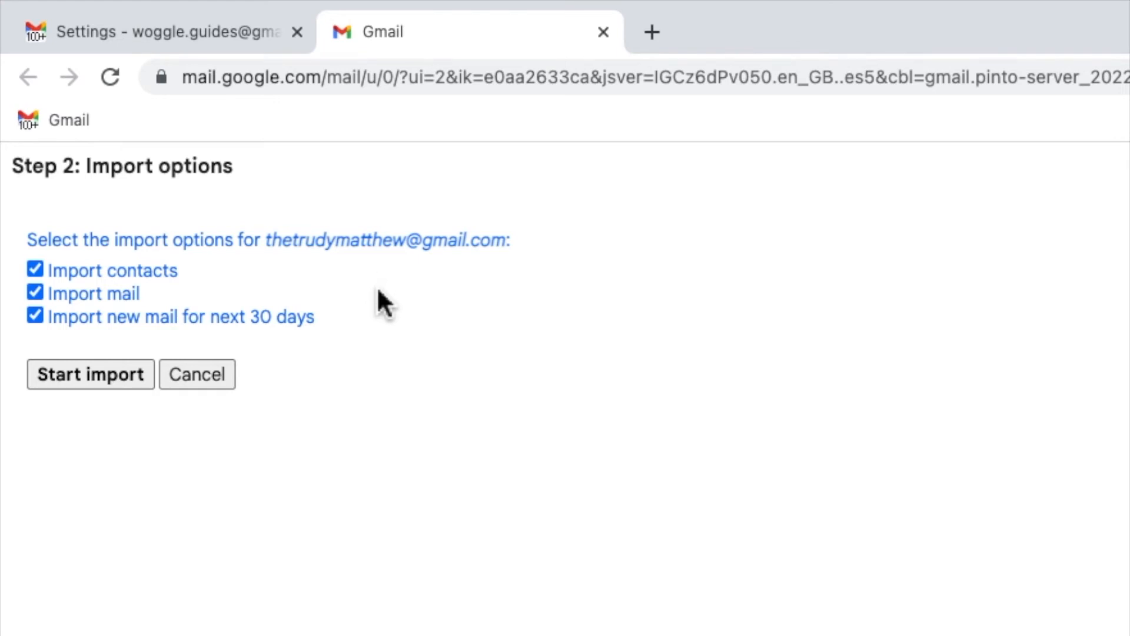
pyautogui.moveTo(393, 317)
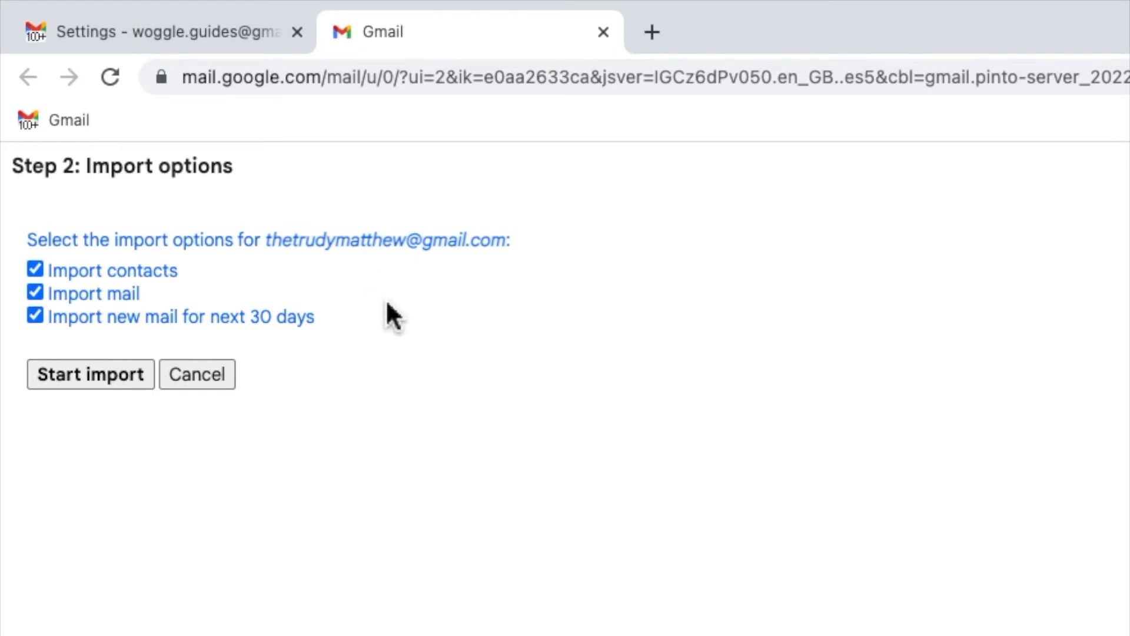
pyautogui.moveTo(364, 332)
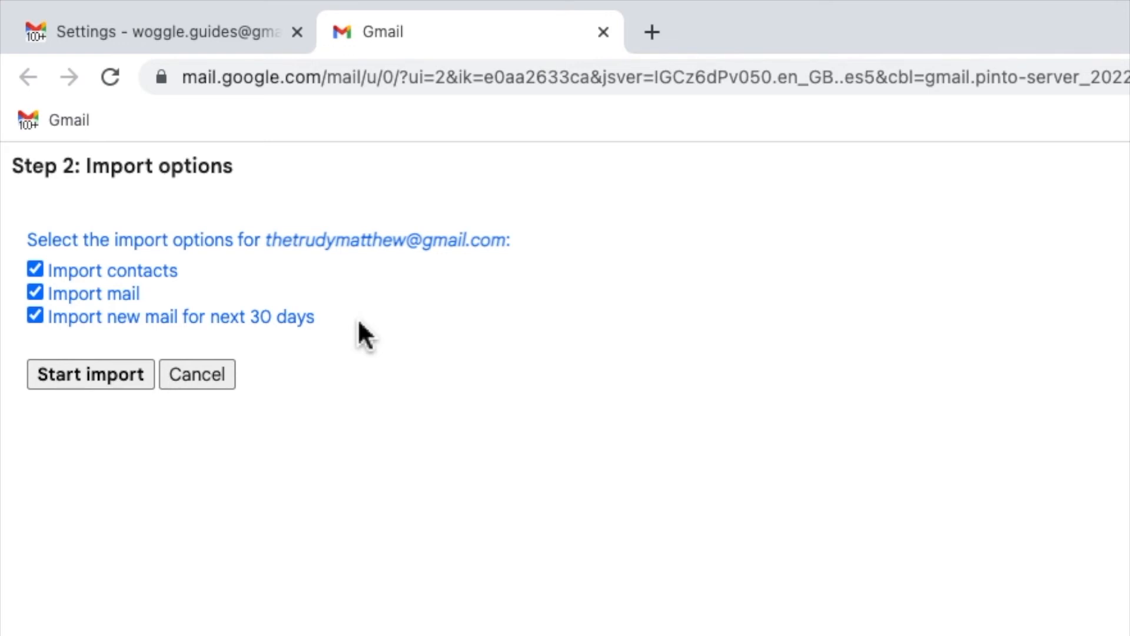
pyautogui.moveTo(231, 447)
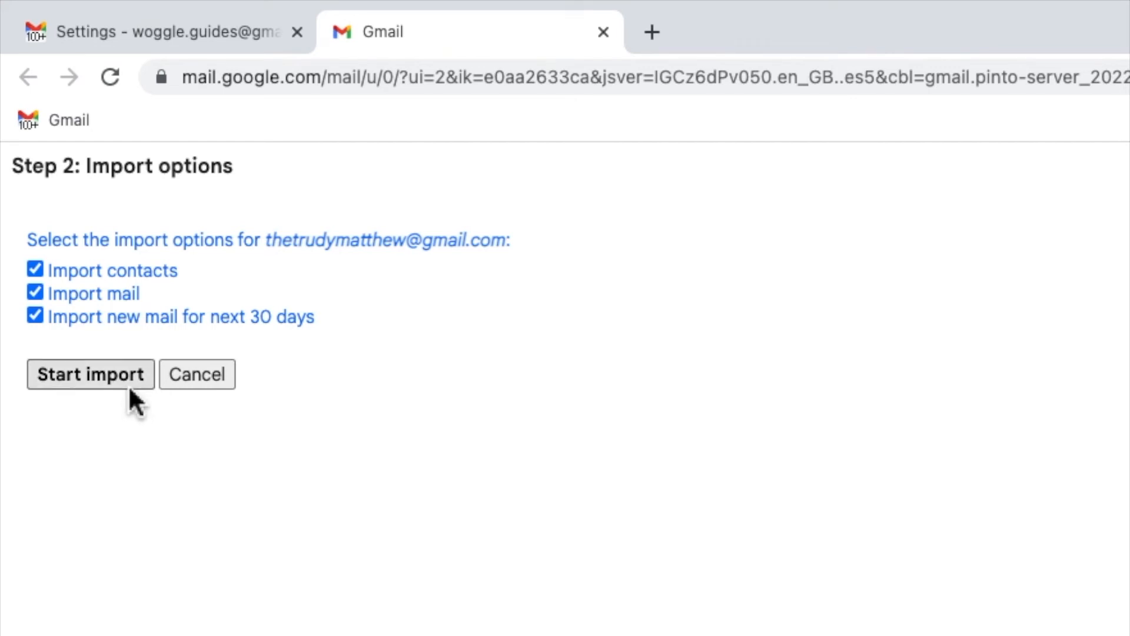
# - Start the import with contacts, mail and 30 days of new mail checked
pyautogui.click(90, 375)
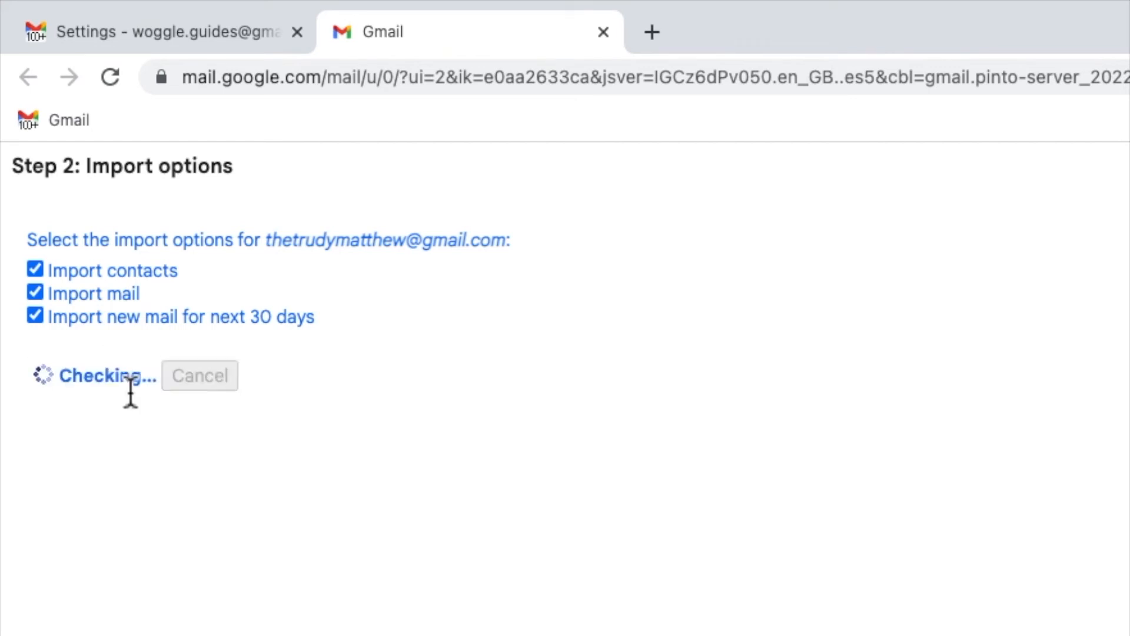
pyautogui.moveTo(136, 429)
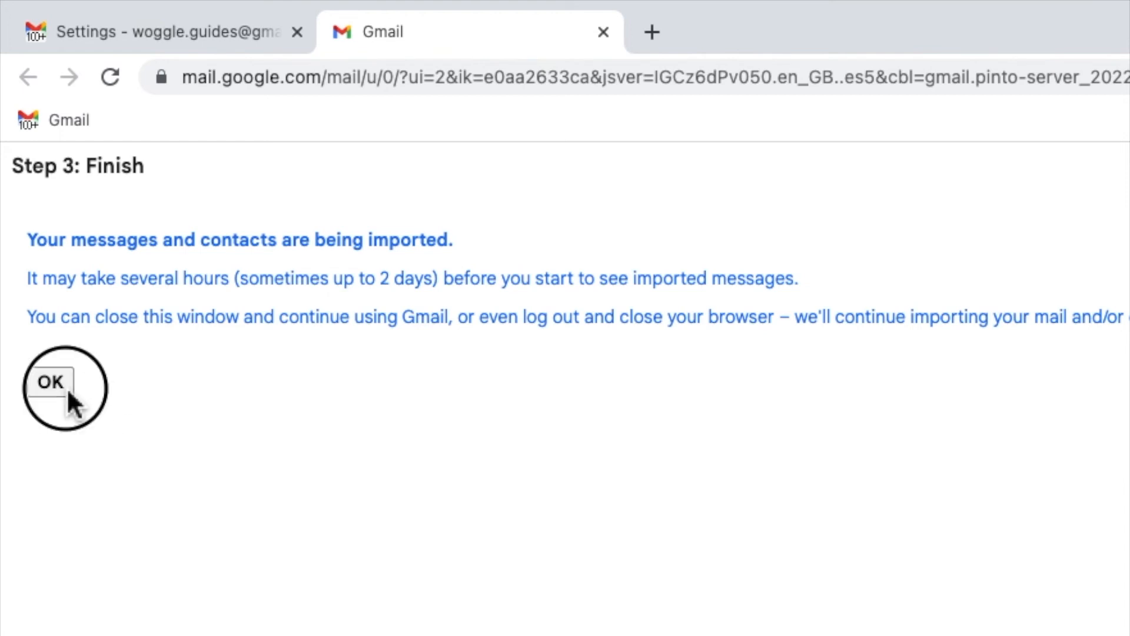
# - Confirm the Step 3 Finish notice with OK to return to Accounts and Import
pyautogui.click(49, 381)
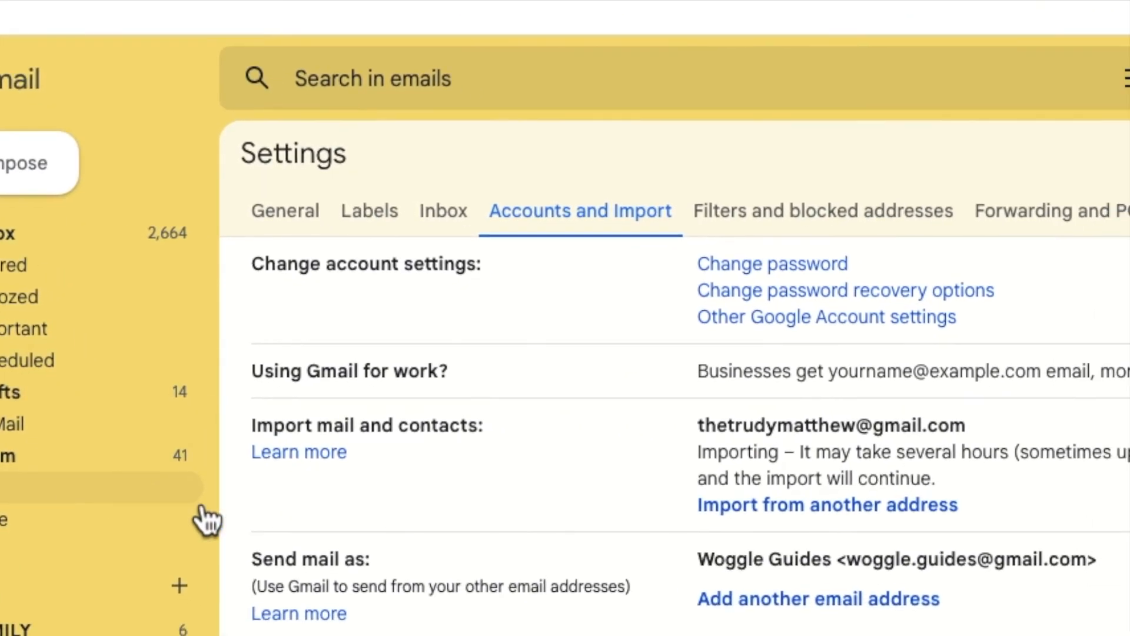